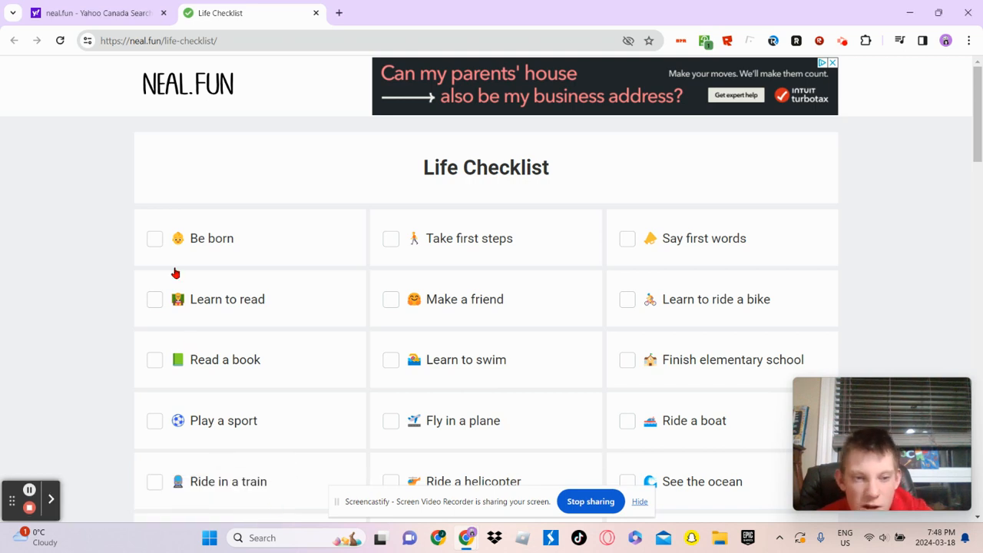
mouse_move(214, 248)
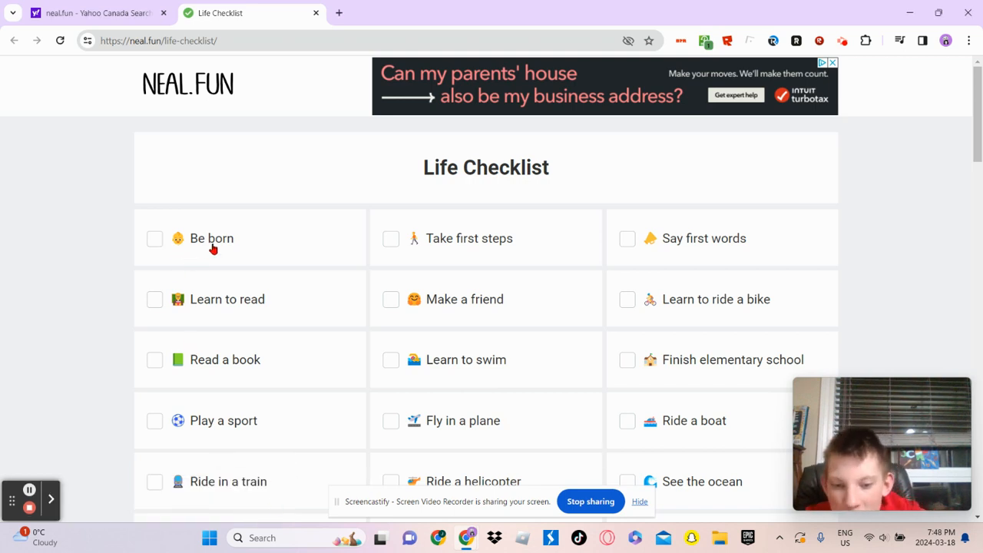
Check Be born, first words, riding a bike, elementary school, a sport, a plane and a boat.
left_click(154, 238)
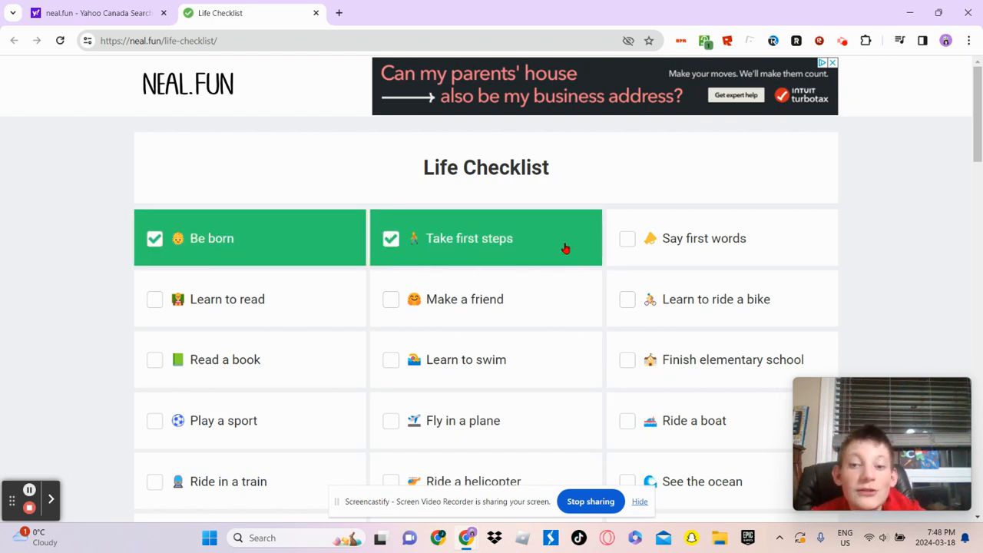
left_click(627, 238)
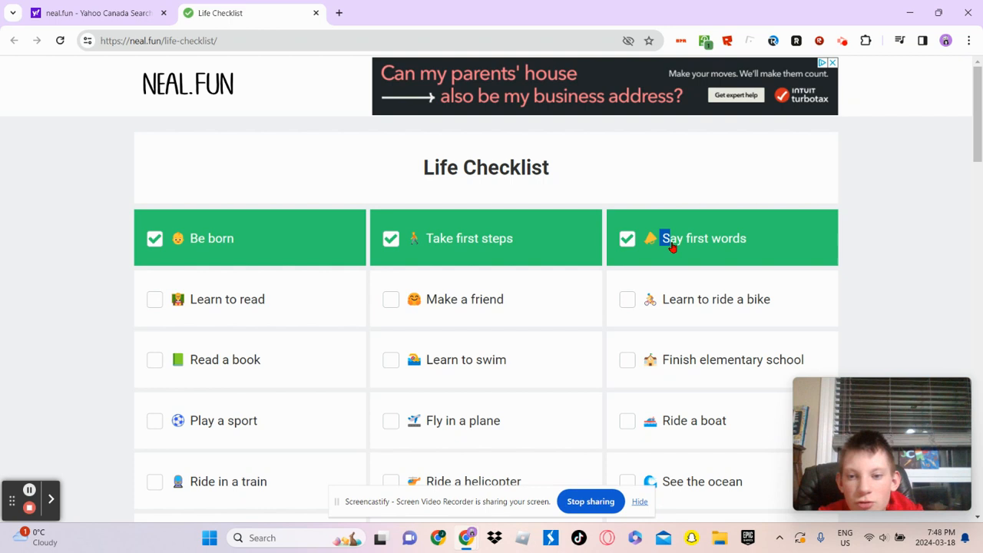
mouse_move(269, 305)
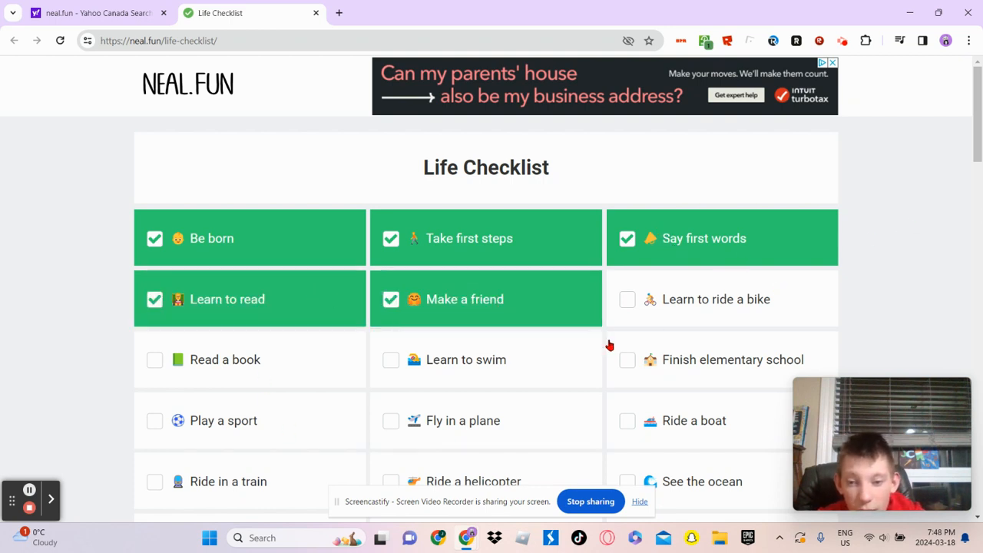
left_click(628, 299)
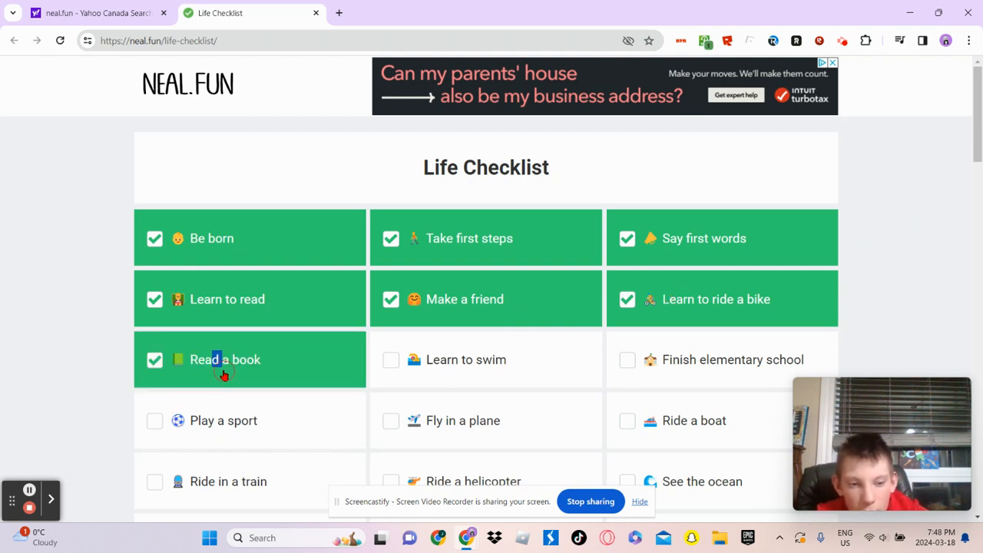
mouse_move(411, 380)
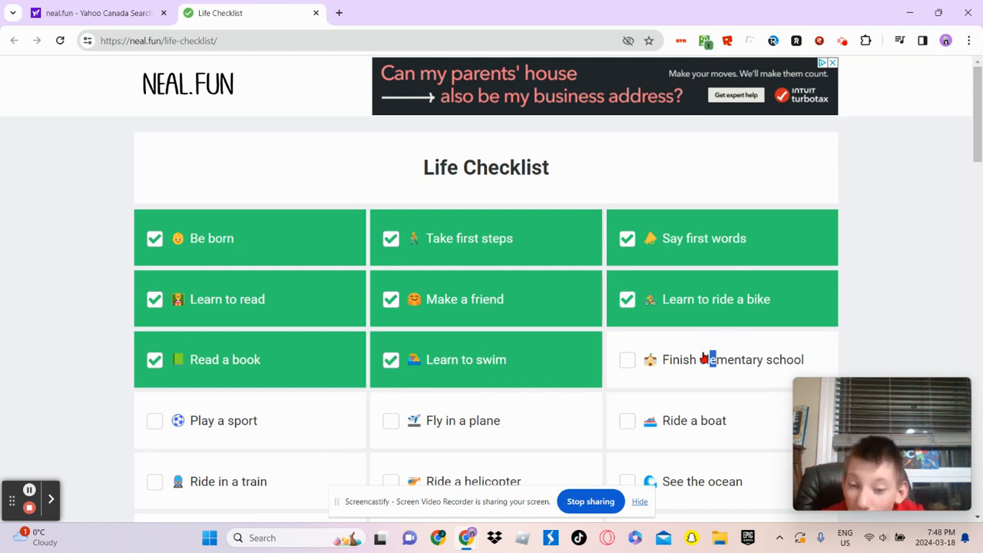
left_click(628, 359)
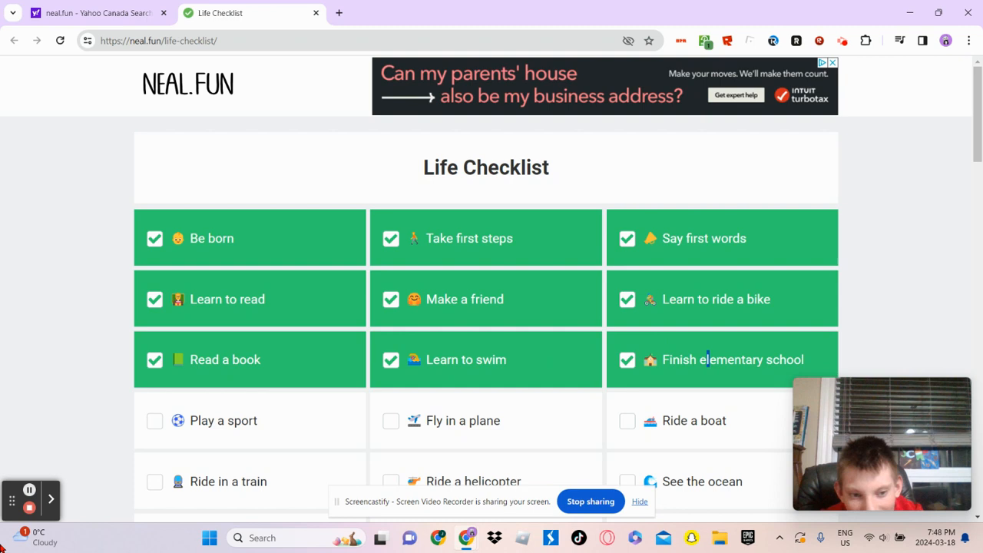
left_click(154, 420)
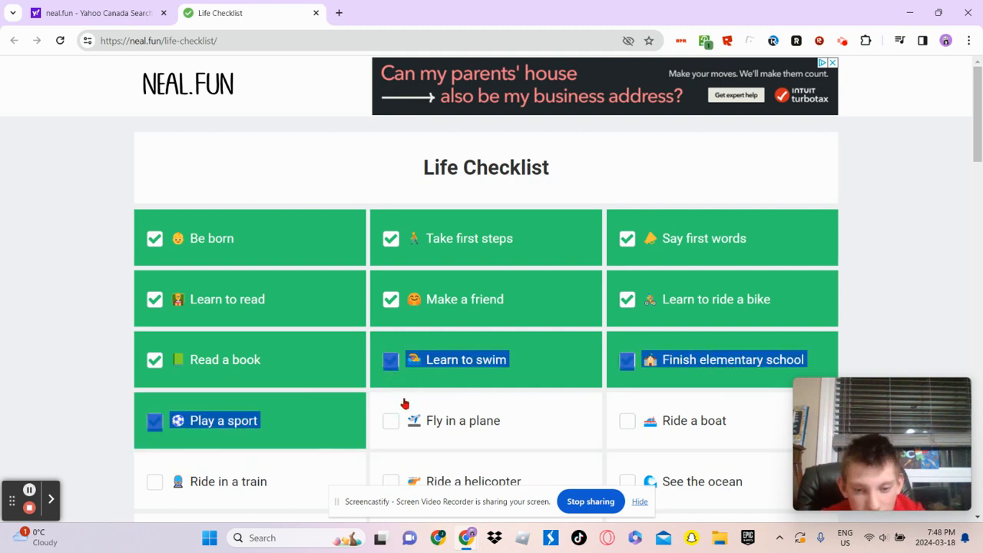
left_click(391, 420)
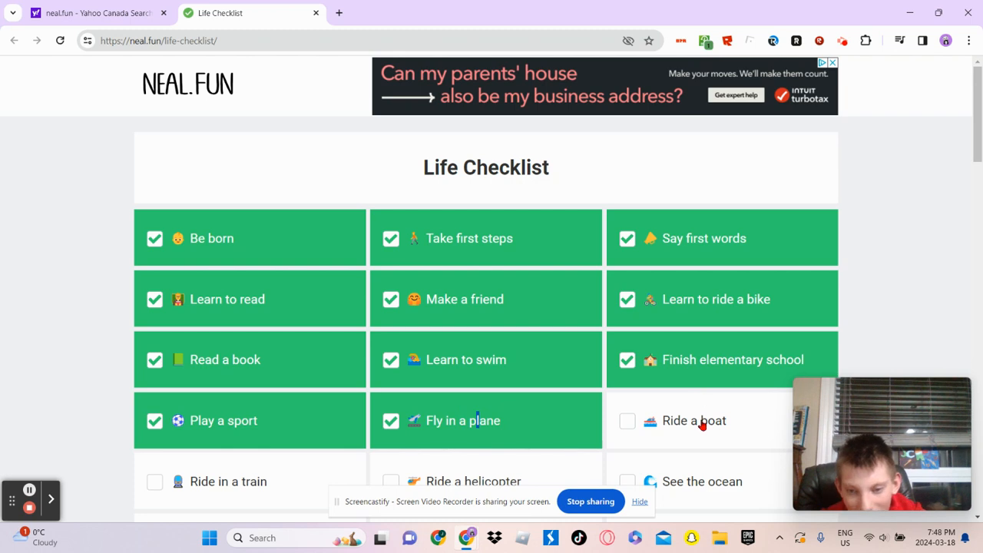
left_click(628, 420)
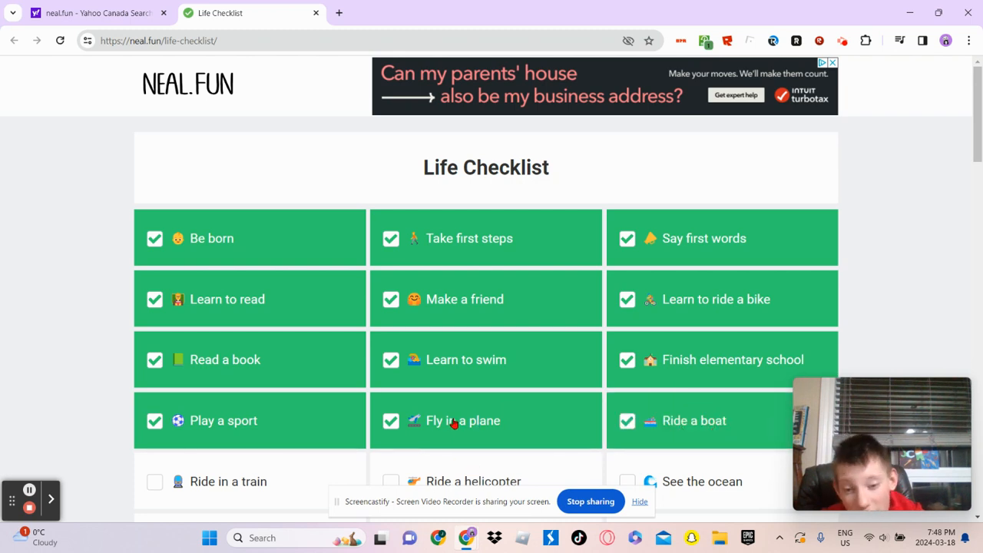
Check Ride in a train, See the ocean and Make a snowman.
scroll("down", 3)
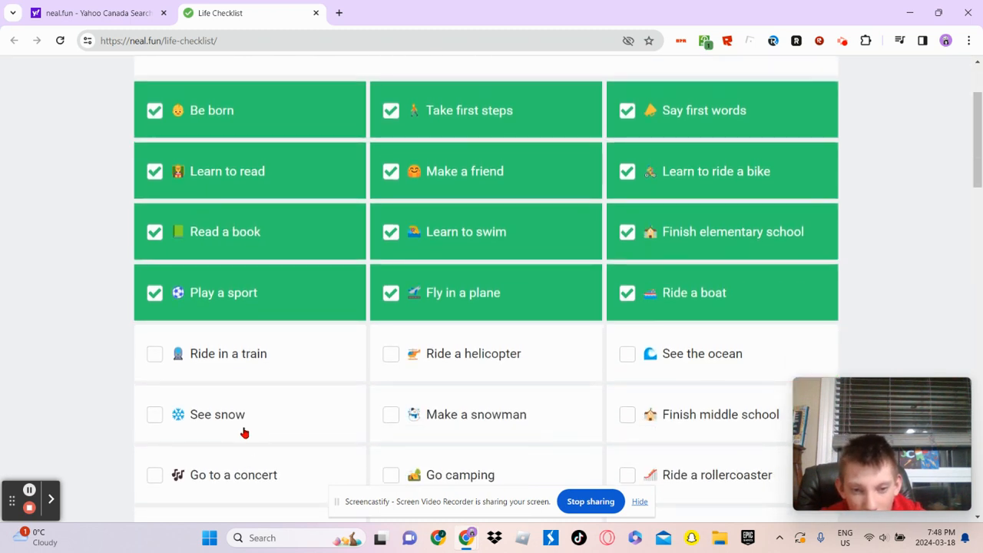
left_click(155, 353)
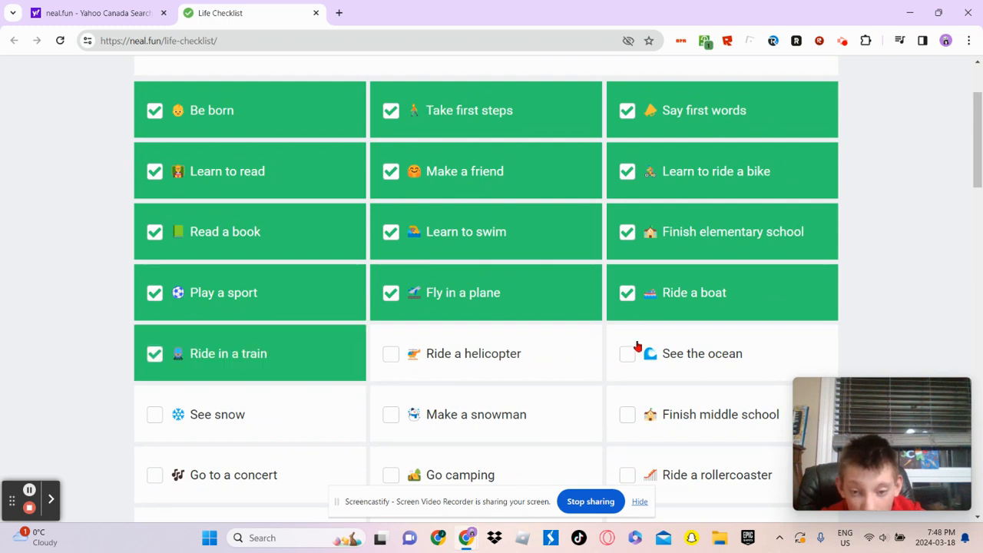
left_click(628, 353)
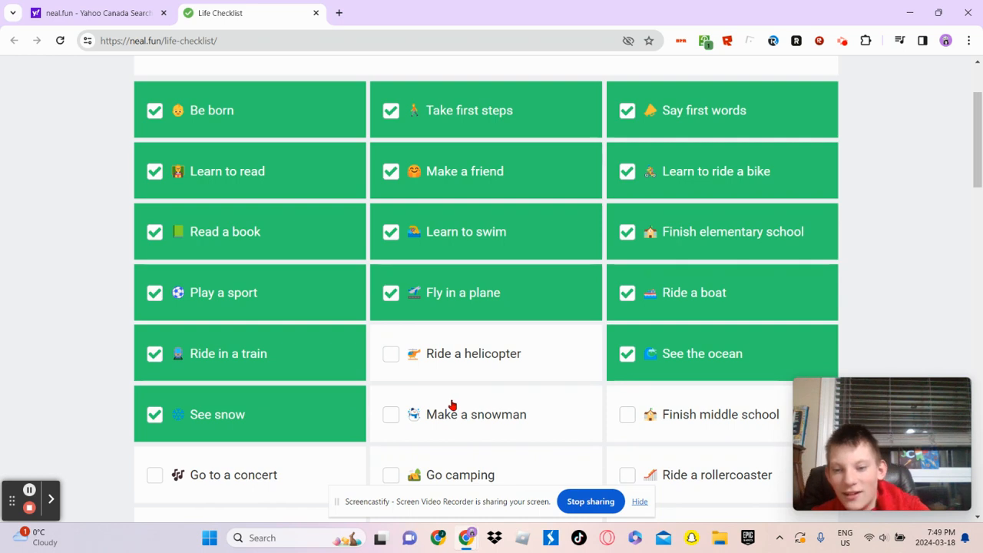
left_click(627, 414)
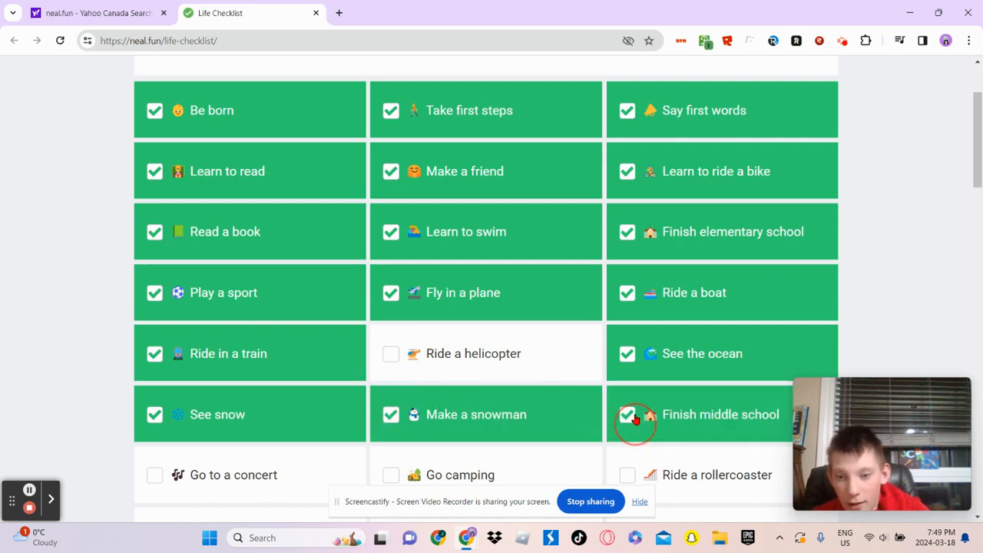
Check Ride a rollercoaster, Play an instrument, Get kissed and a milestone in the Win a trophy row.
scroll("down", 3)
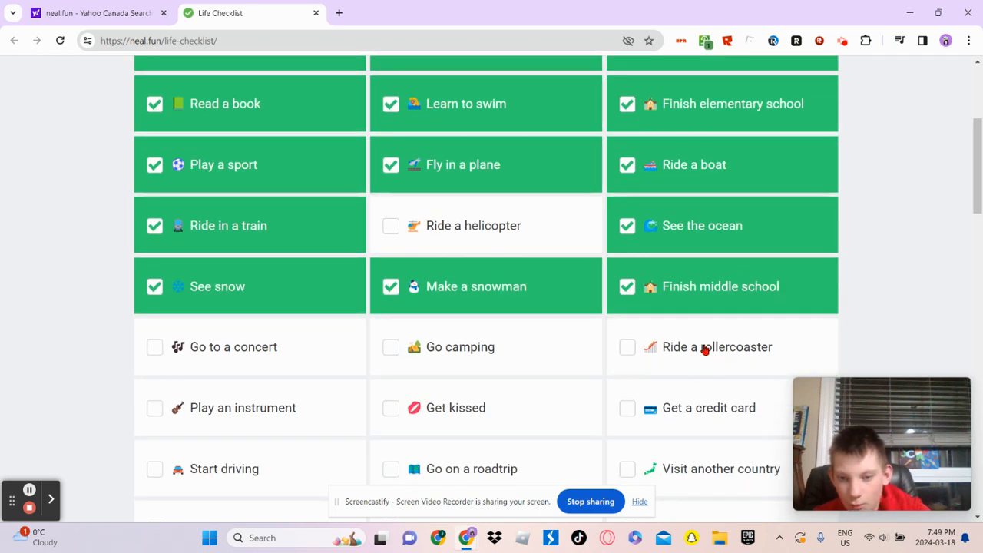
left_click(627, 347)
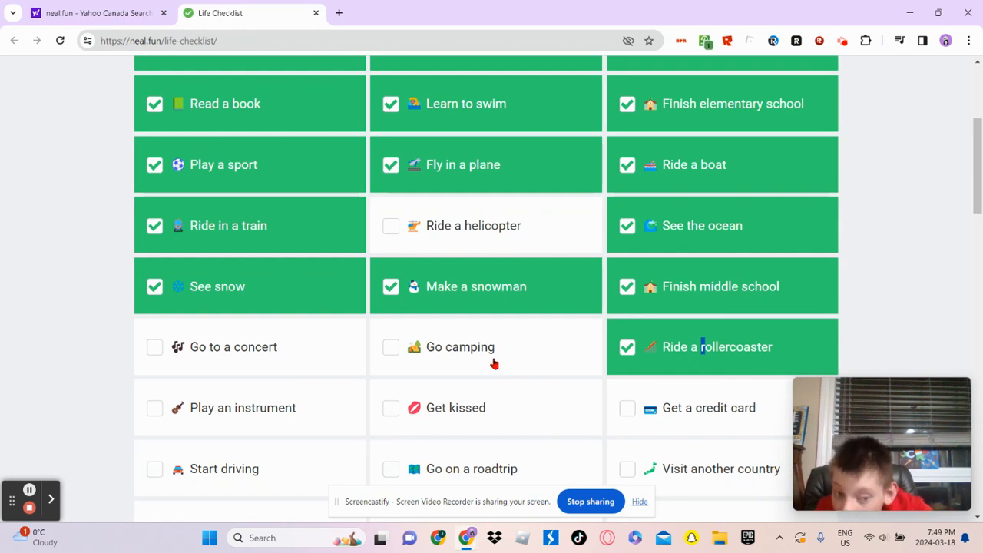
mouse_move(676, 162)
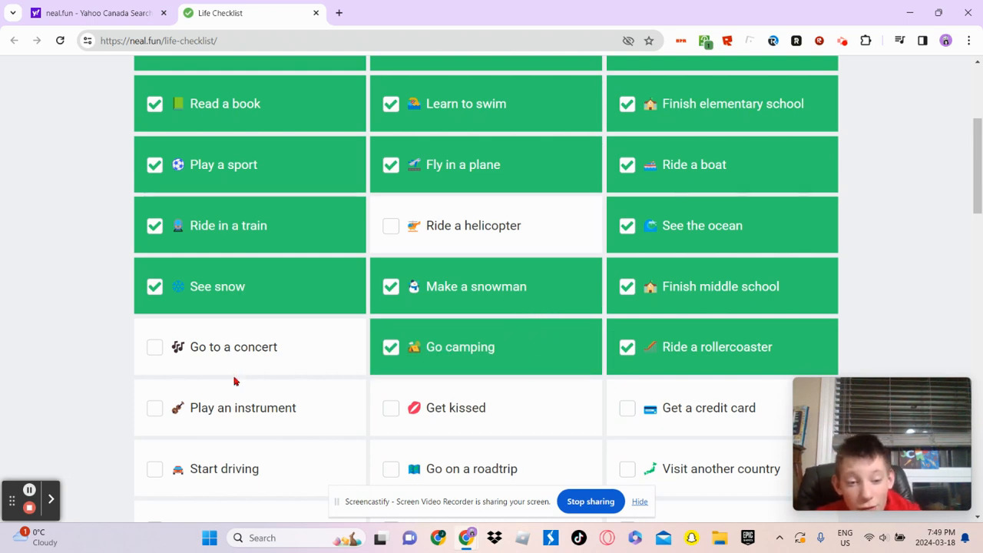
left_click(155, 407)
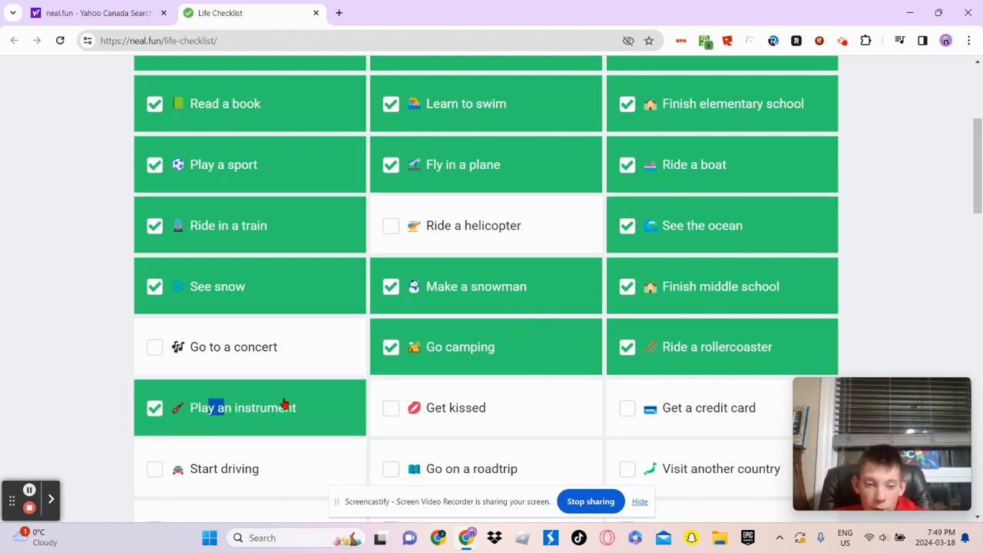
mouse_move(573, 442)
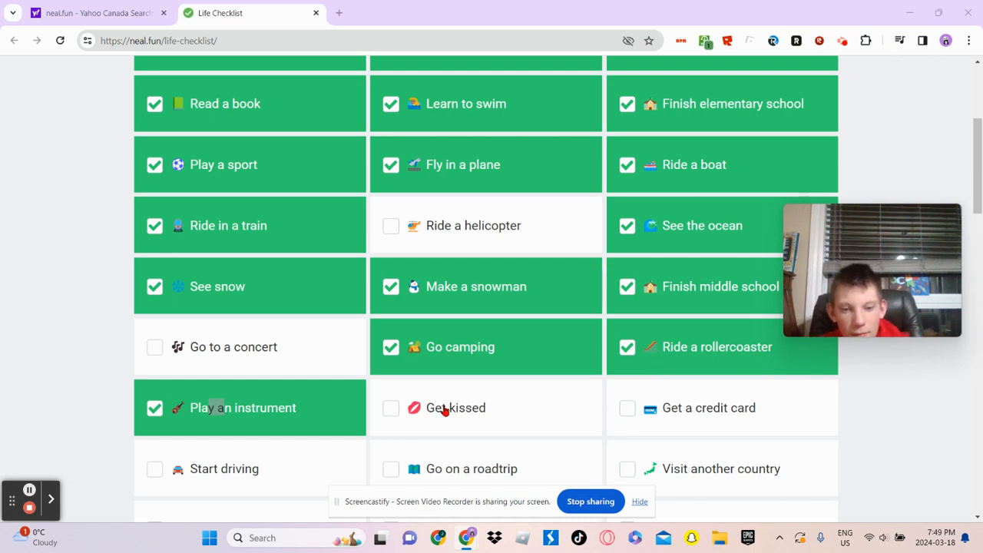
left_click(391, 408)
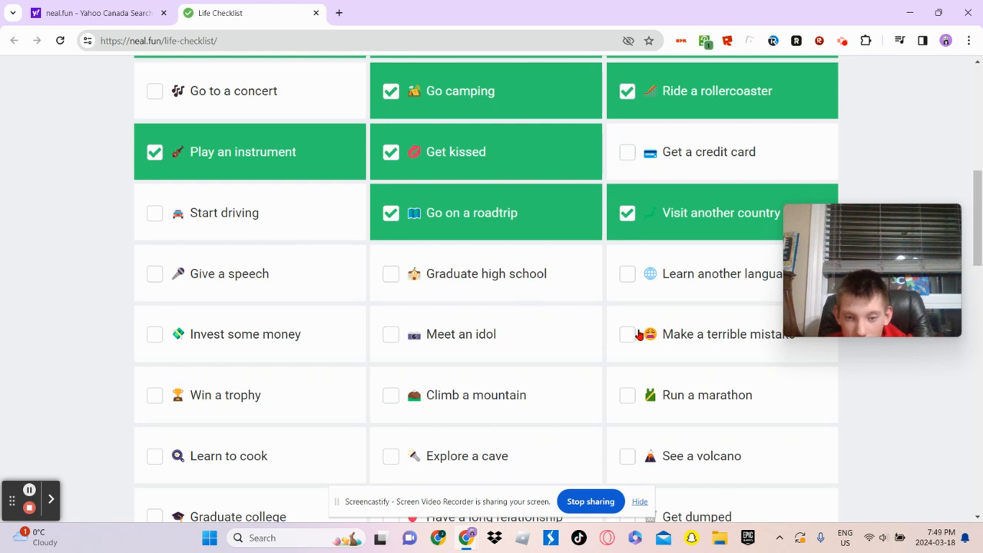
mouse_move(319, 430)
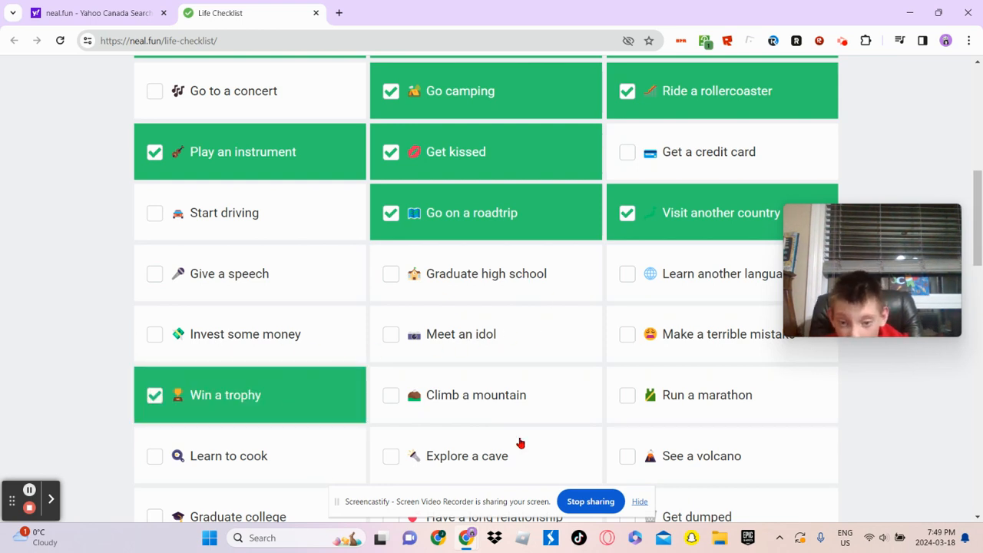
left_click(628, 456)
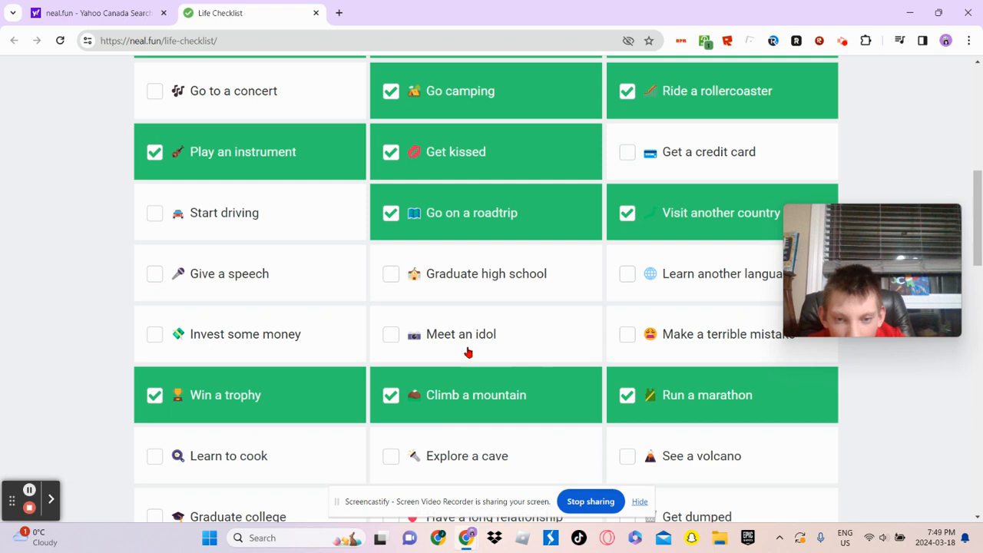
Scroll further down the list and tick the Get dumped and Learn to cook tiles.
scroll("down", 3)
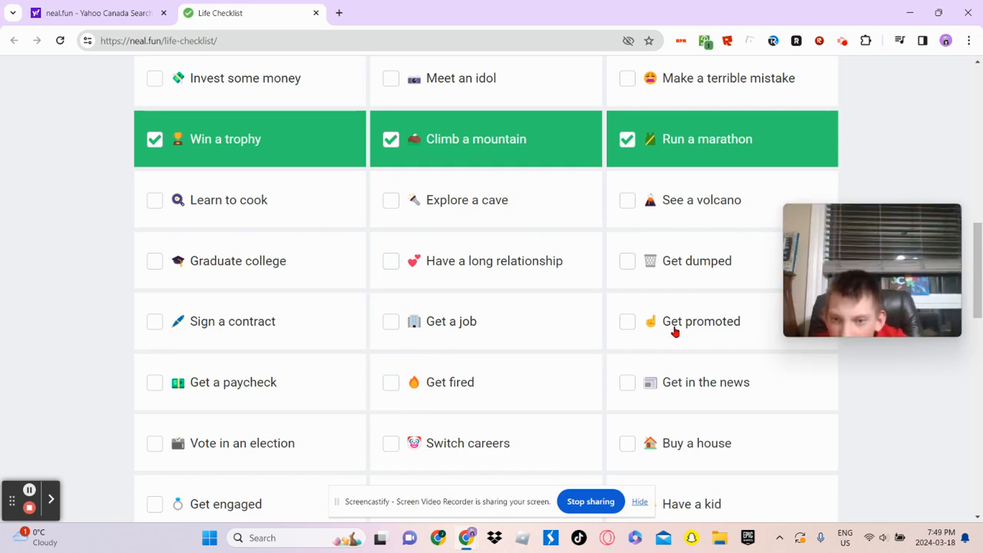
scroll("down", 3)
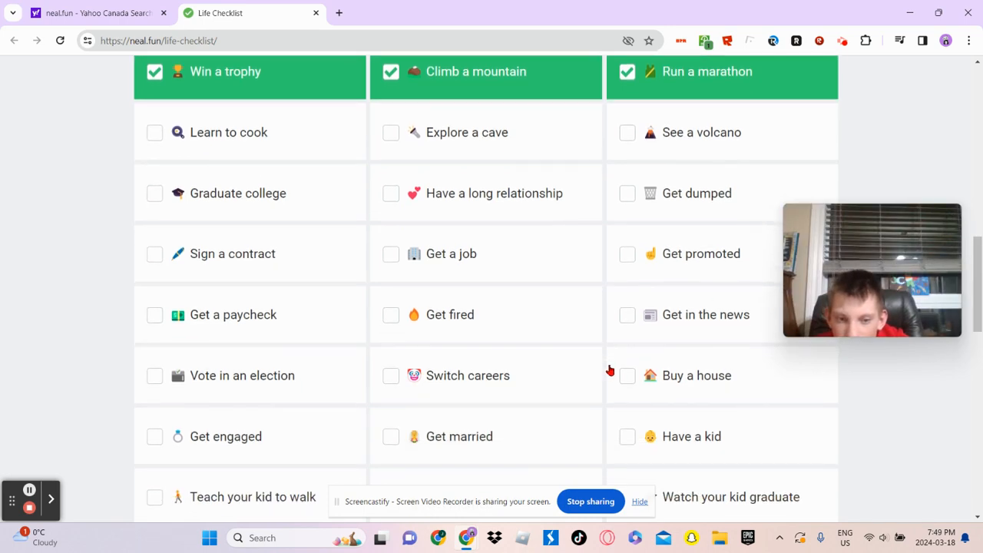
scroll("down", 3)
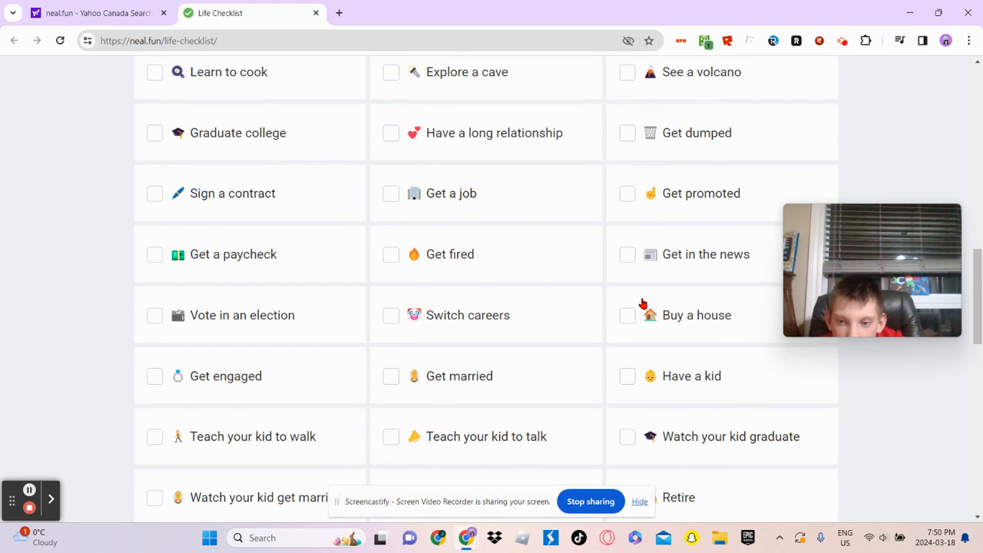
scroll("down", 3)
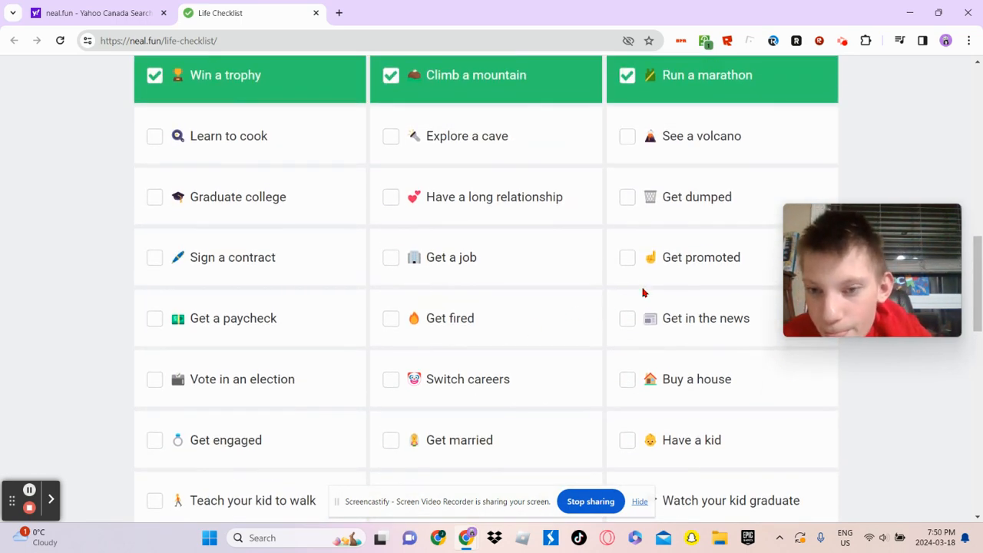
left_click(627, 197)
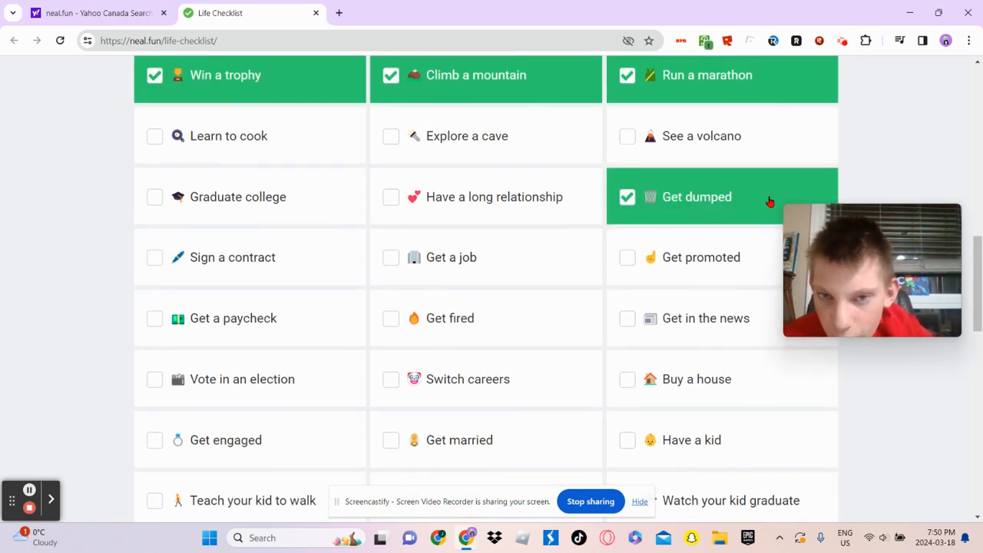
mouse_move(313, 262)
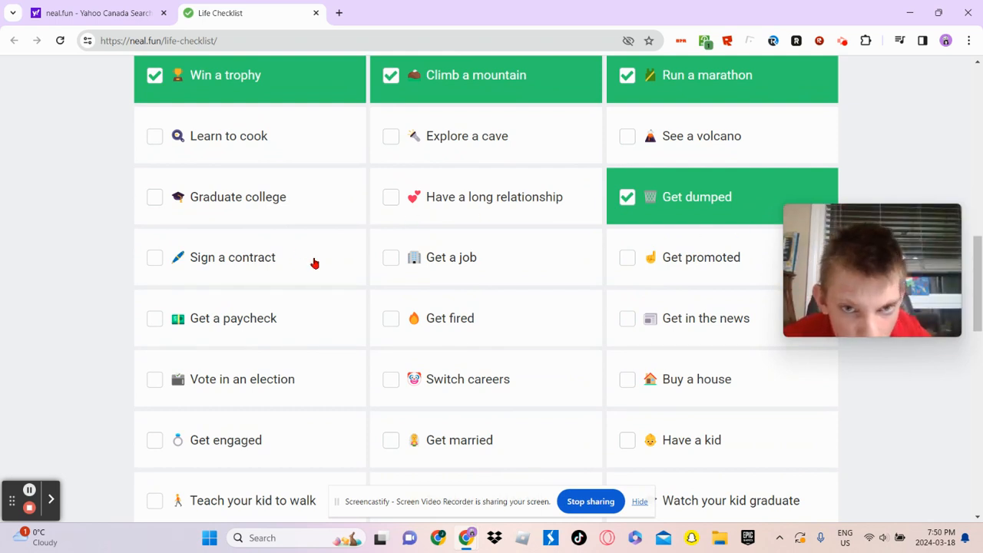
left_click(154, 136)
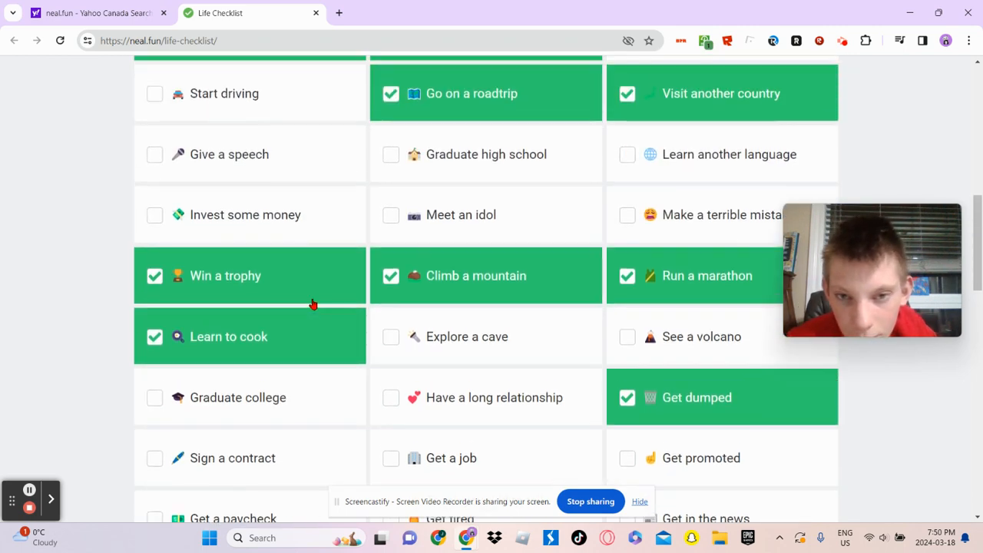
scroll("up", 3)
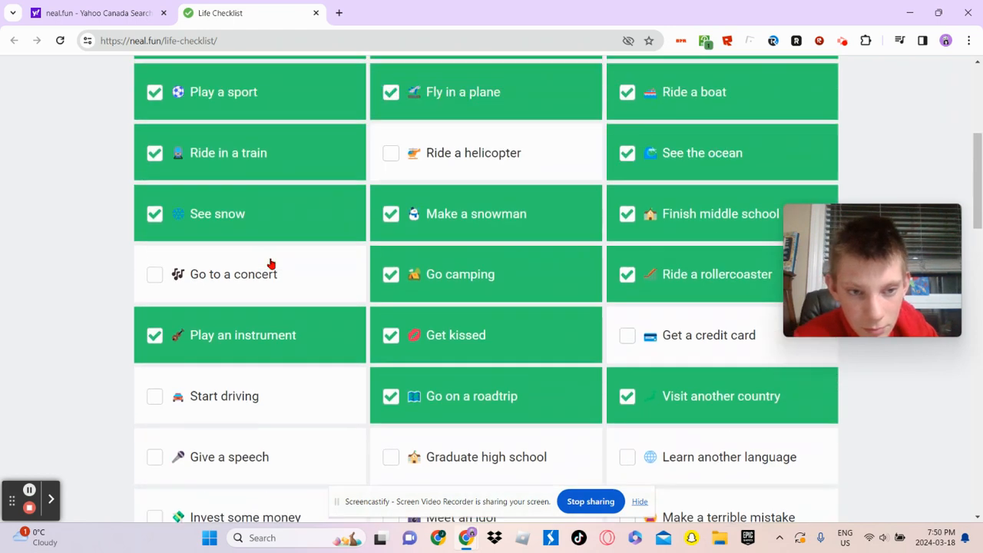
scroll("down", 3)
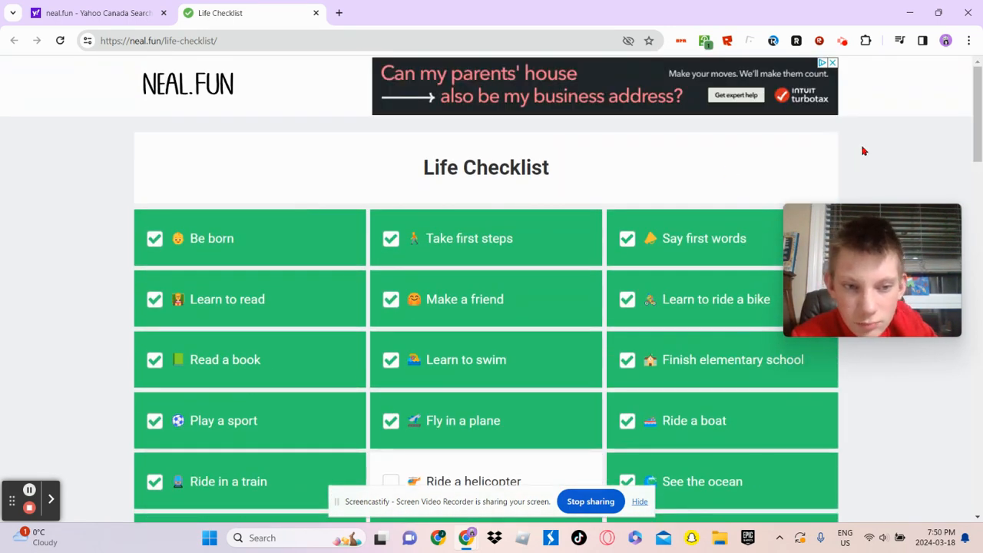
scroll("down", 3)
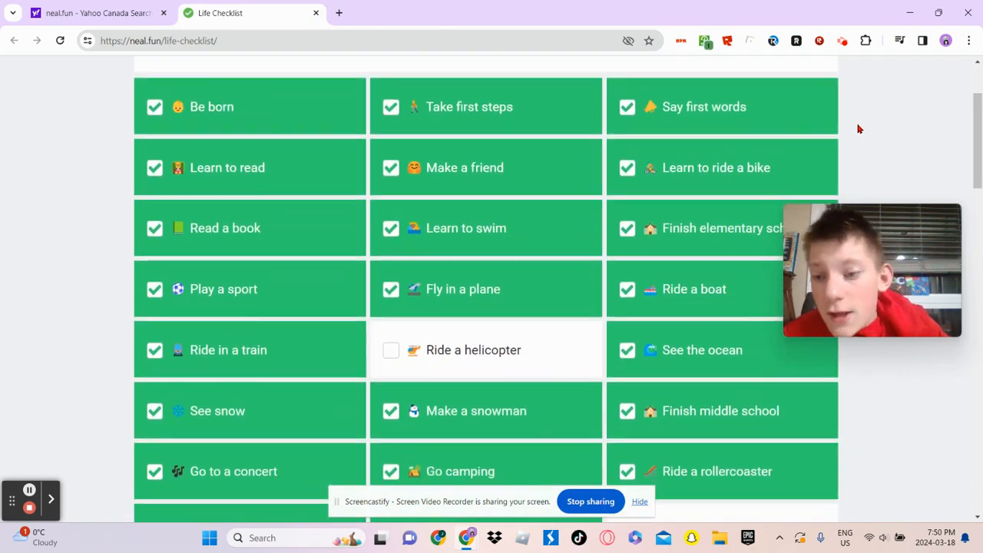
scroll("down", 3)
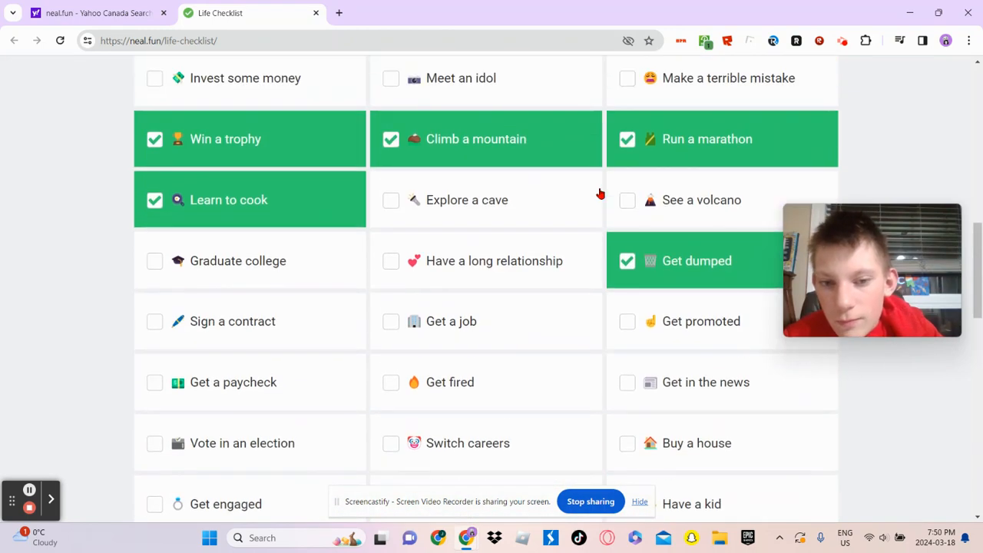
scroll("down", 3)
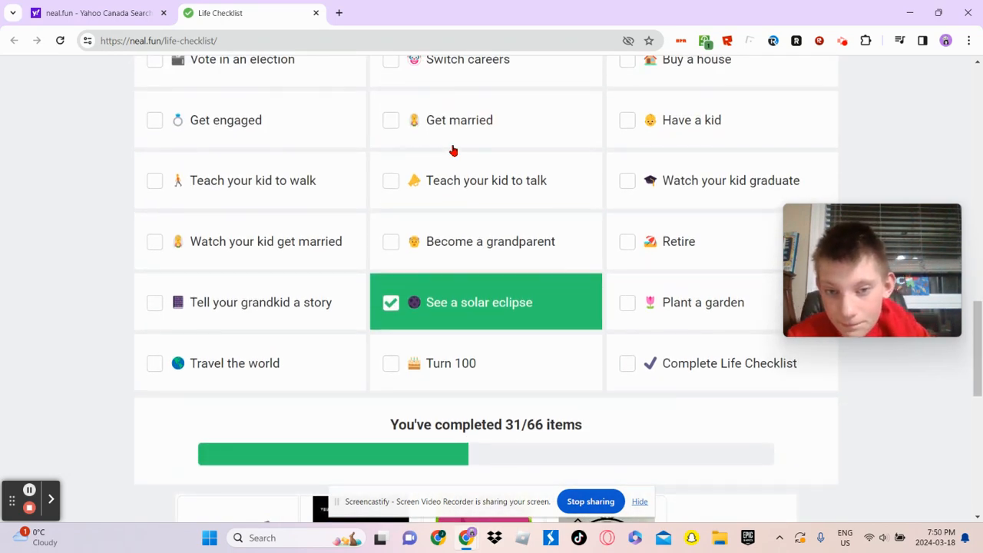
Locate and tick the Plant a garden tile near See a solar eclipse.
scroll("down", 3)
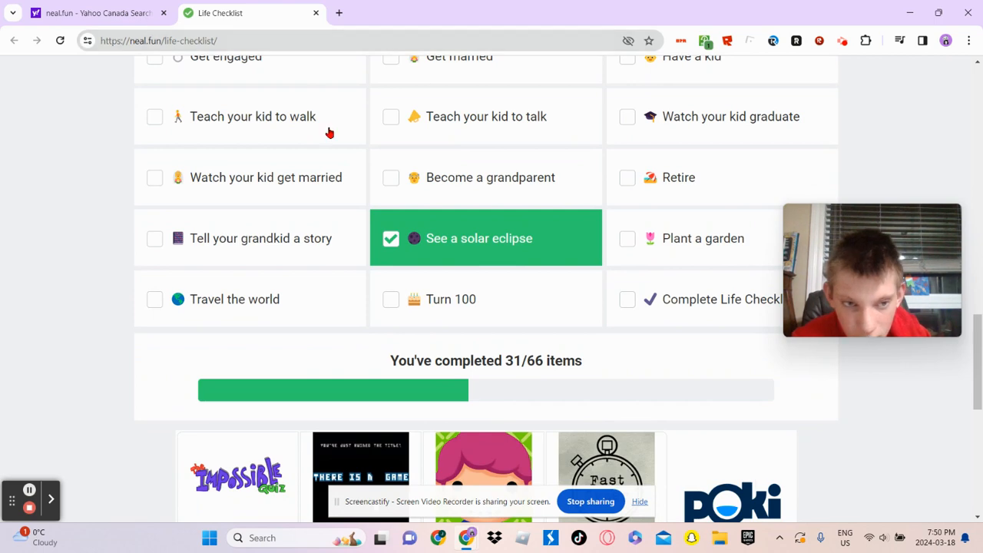
scroll("down", 3)
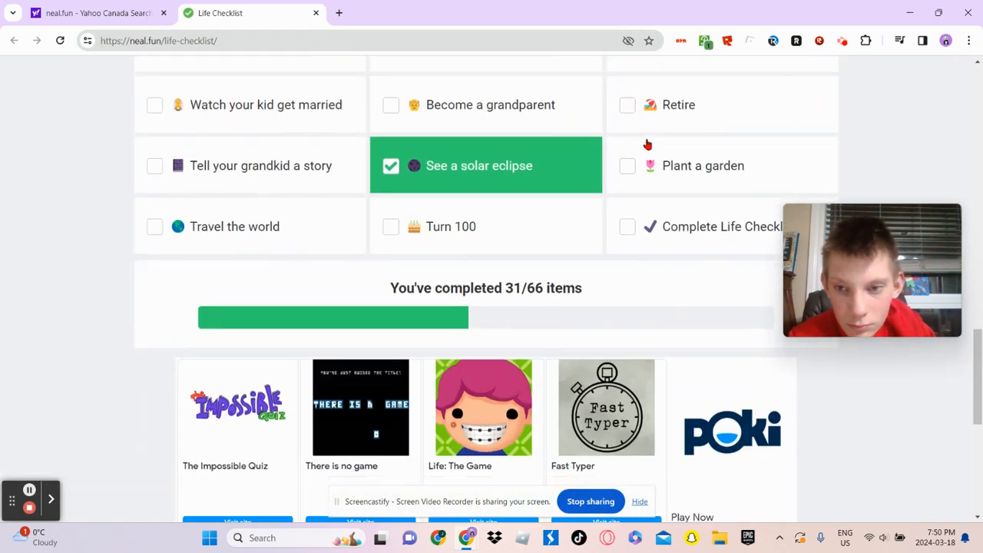
scroll("up", 3)
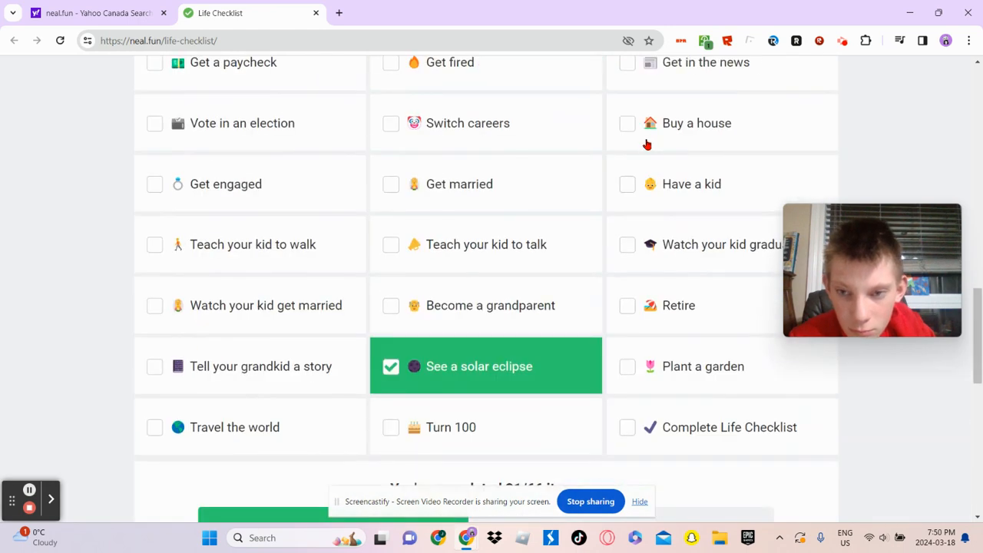
left_click(628, 366)
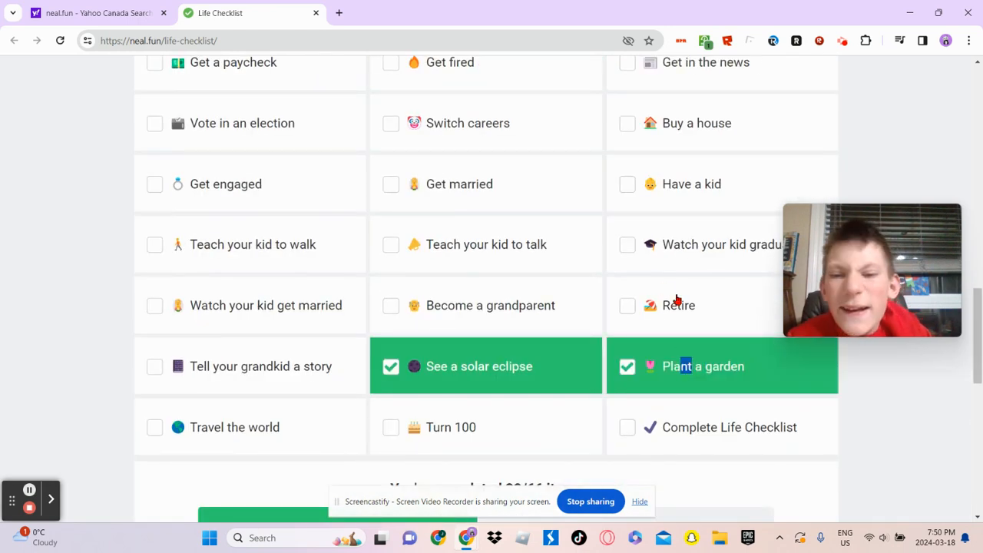
mouse_move(517, 225)
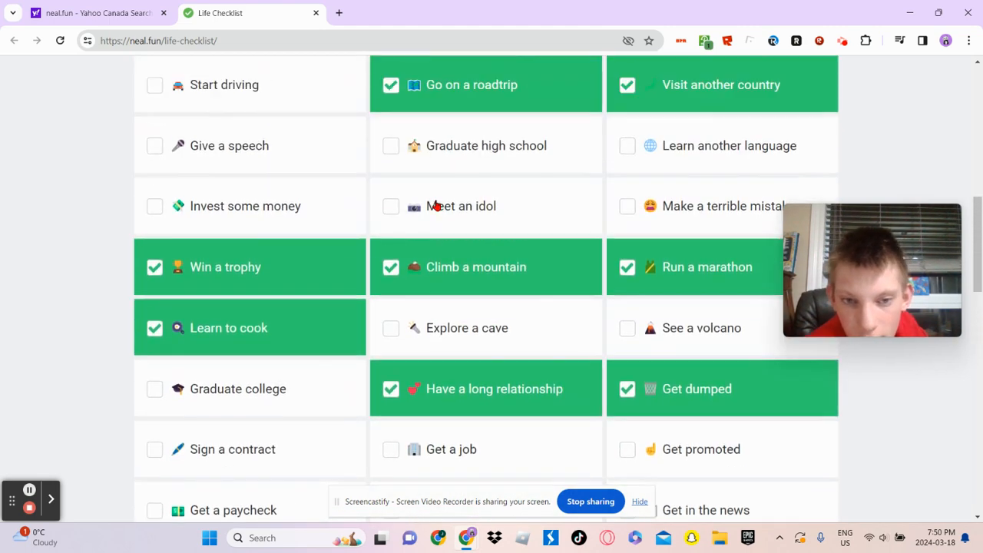
scroll("up", 3)
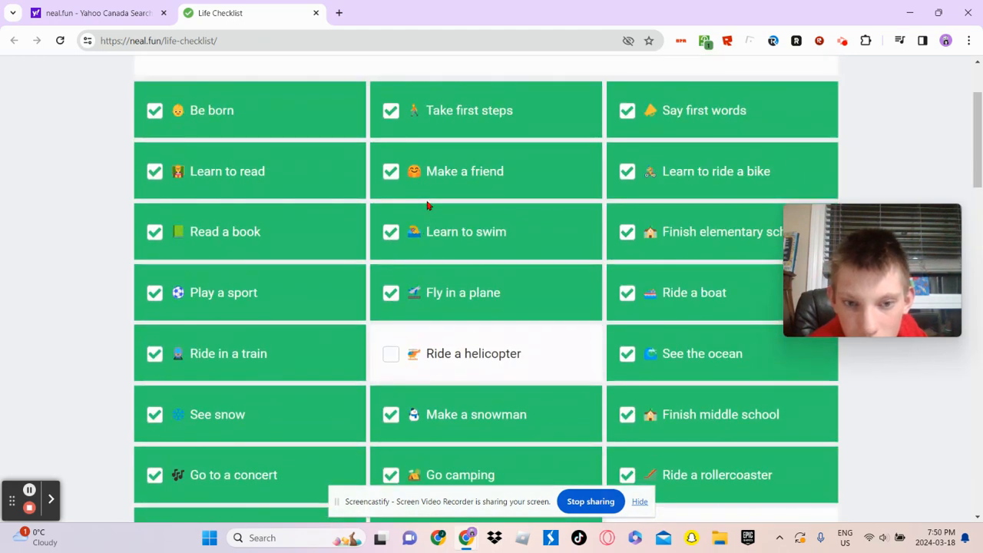
scroll("down", 3)
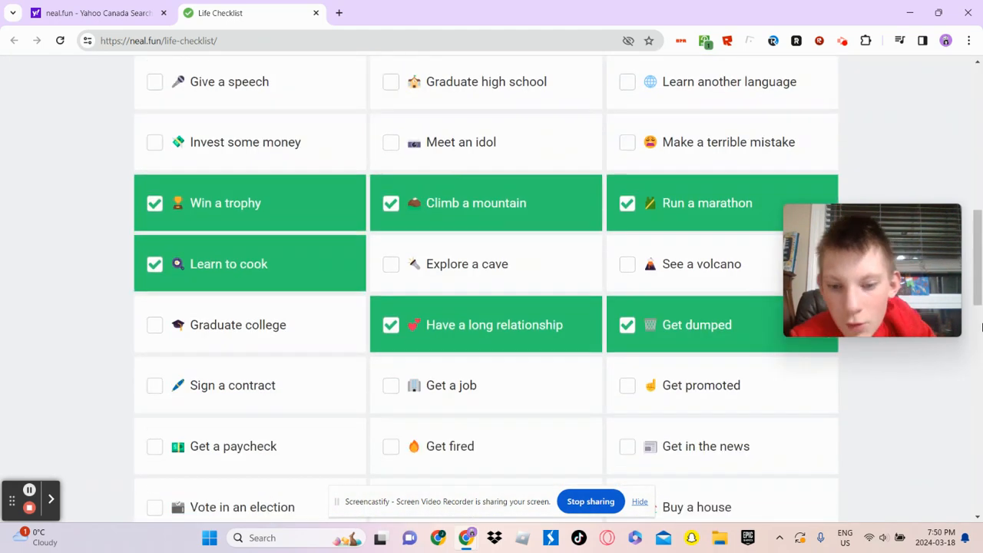